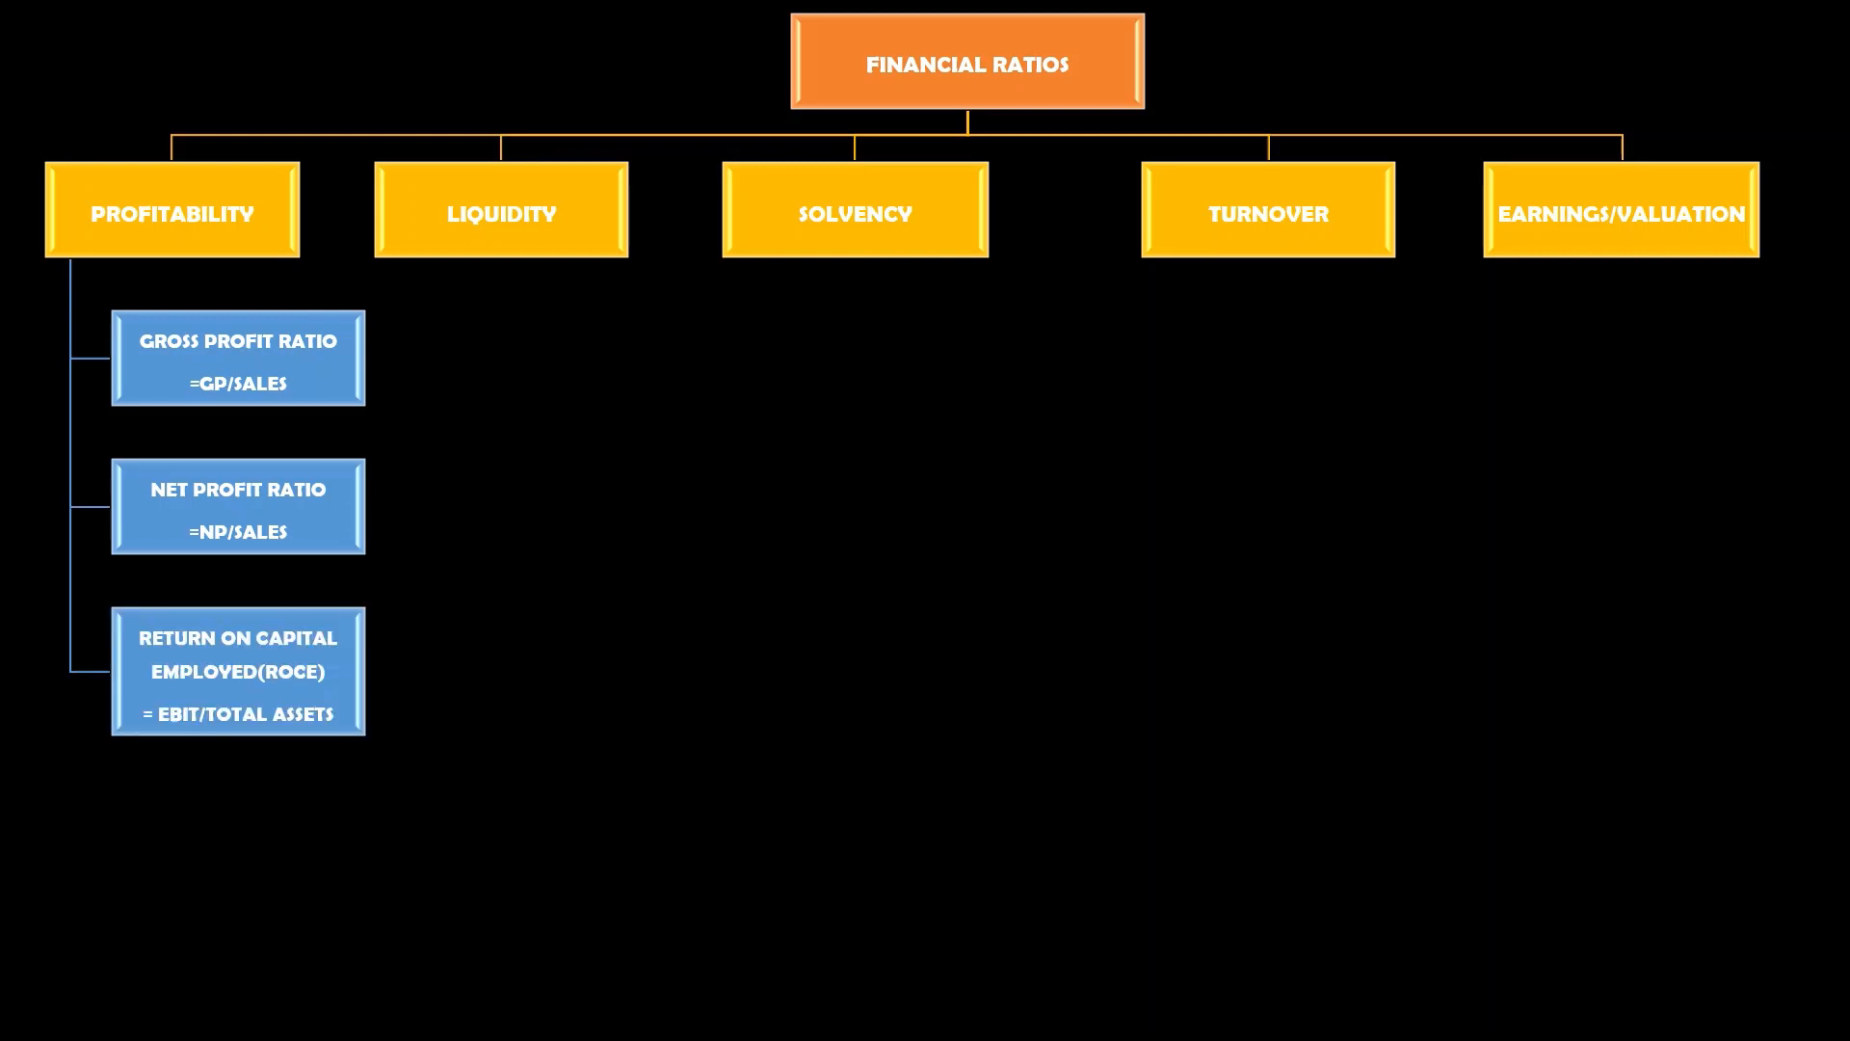
- Advance the slideshow so the gross profit, net profit and ROCE boxes dim to dark navy
click(237, 357)
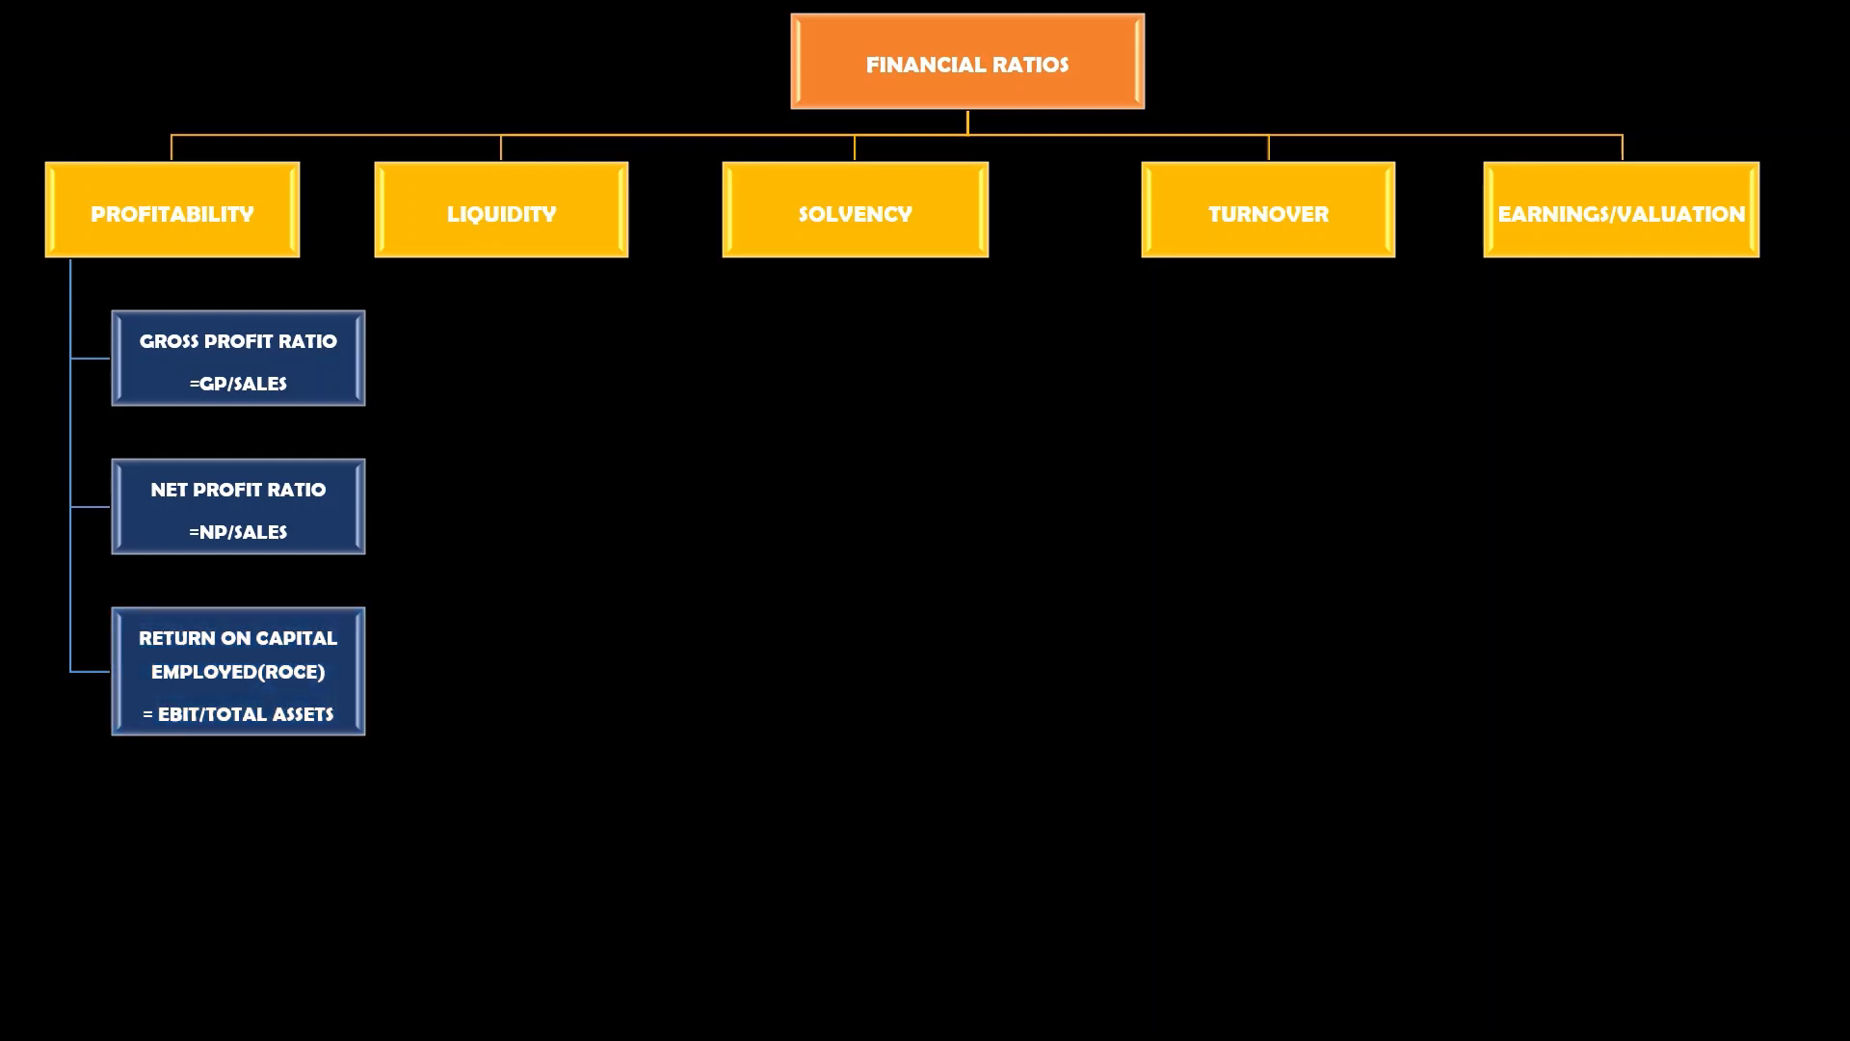
- Advance the slideshow to show Current Ratio (CA/CL) and Quick Ratio boxes under Liquidity
click(501, 214)
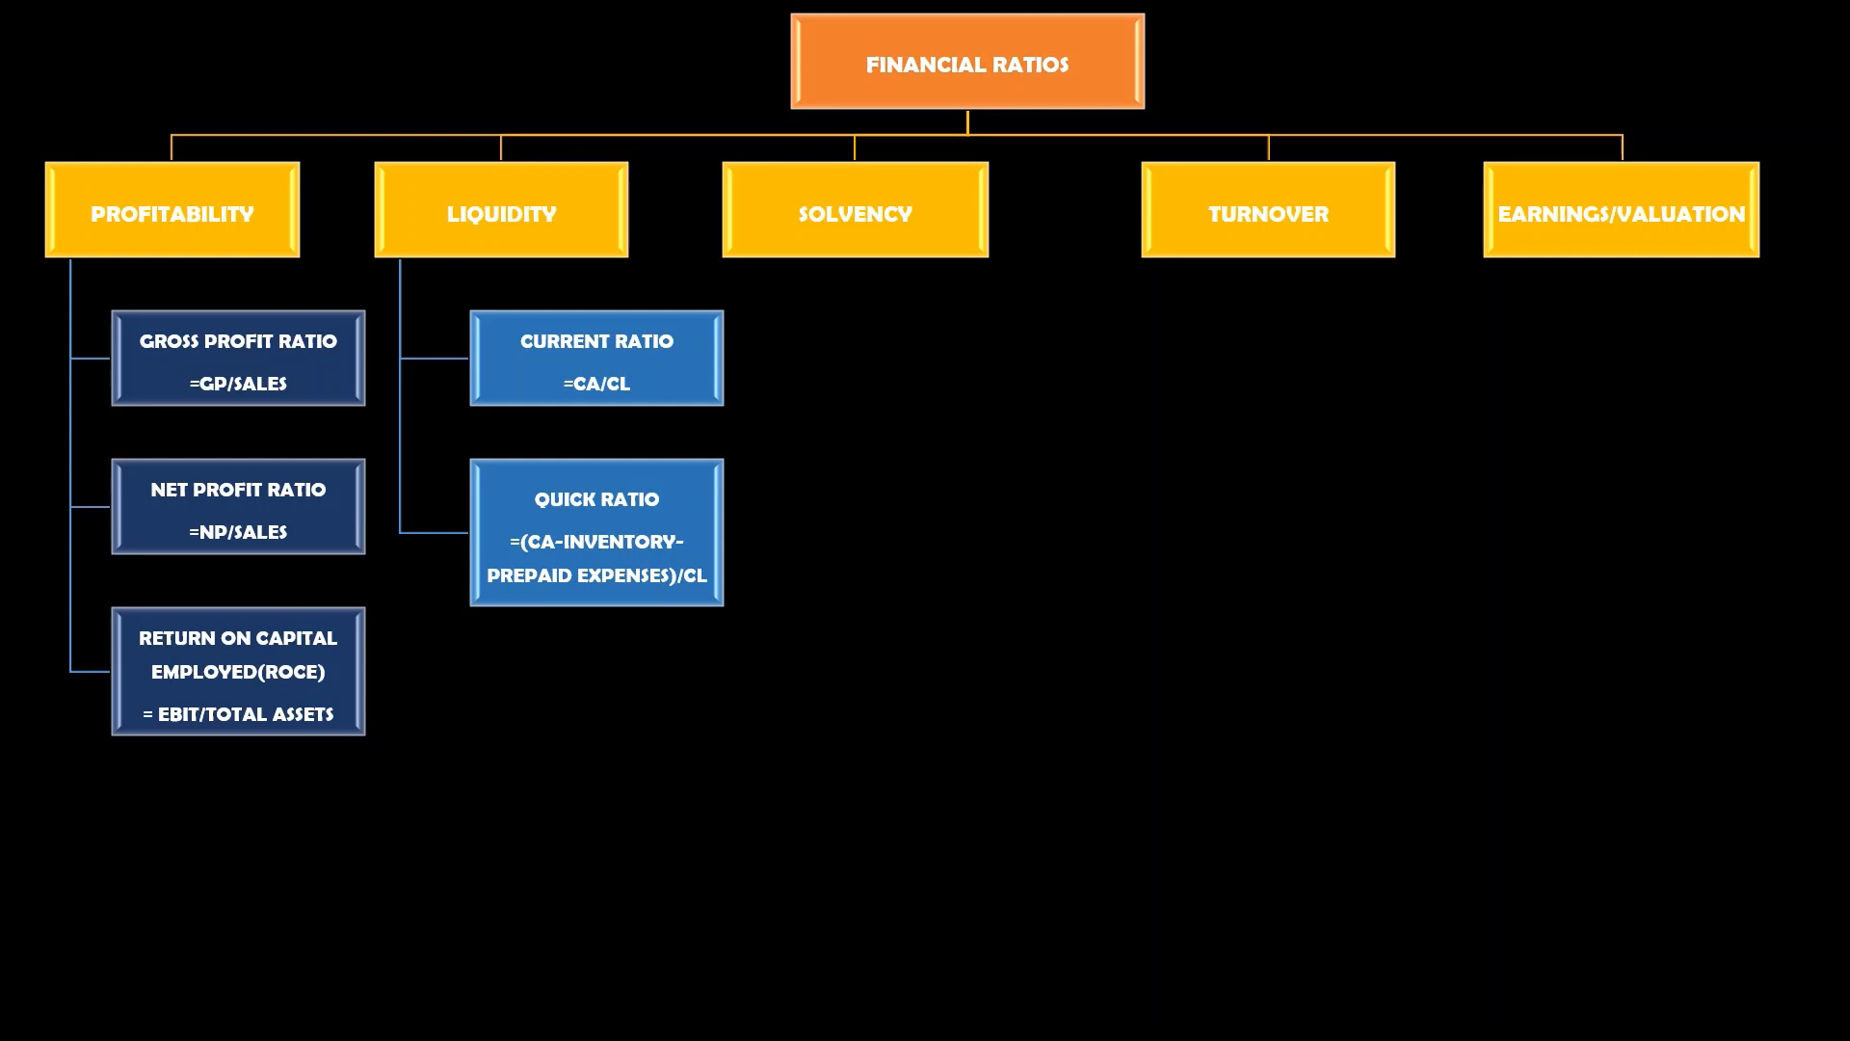